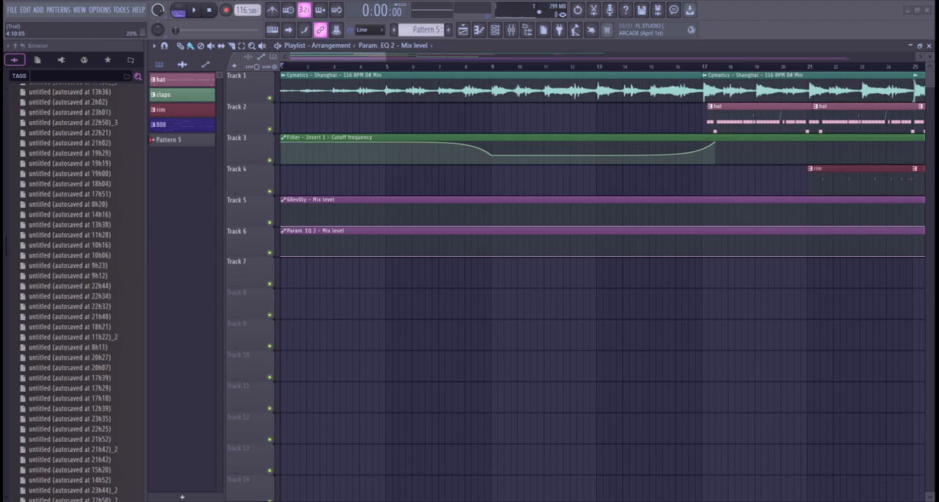
{"action": "mouse_move", "coordinate": [417, 332]}
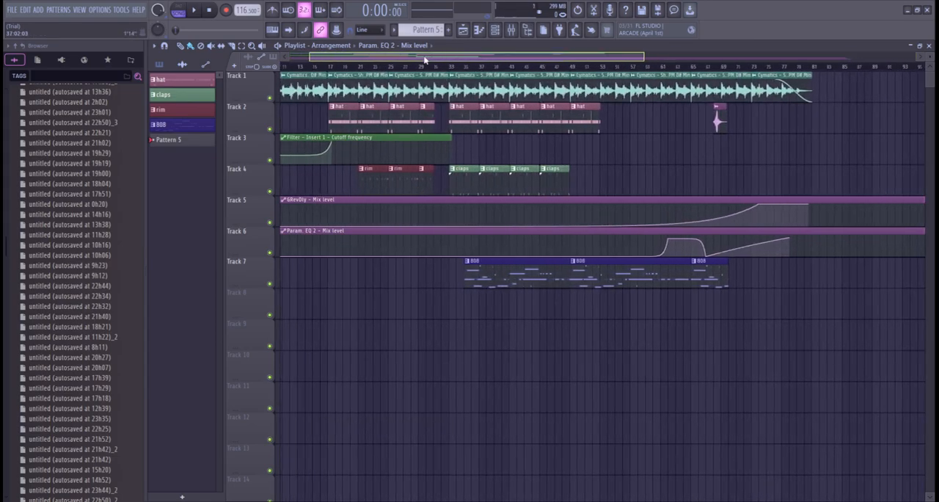
- Close the Cymatics Shanghai sample's clip settings after reviewing them
{"action": "scroll", "scroll_direction": "right", "scroll_amount": 3}
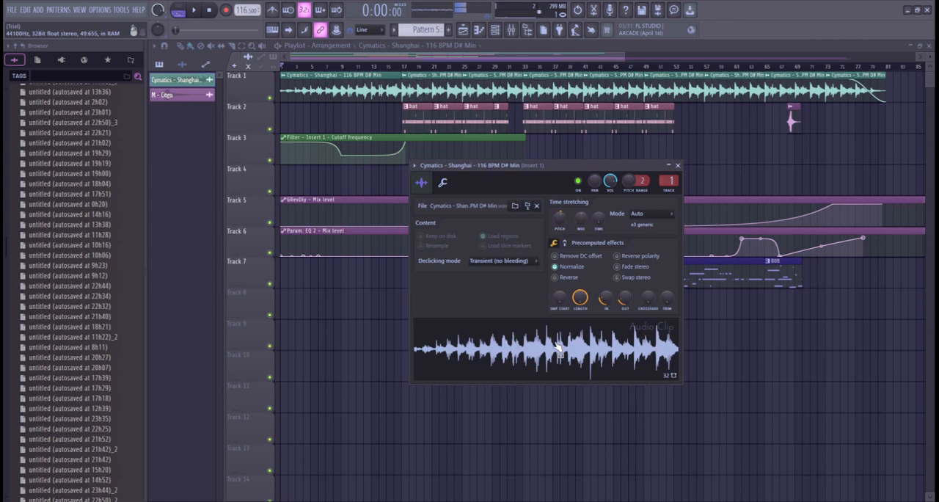
{"action": "mouse_move", "coordinate": [624, 237]}
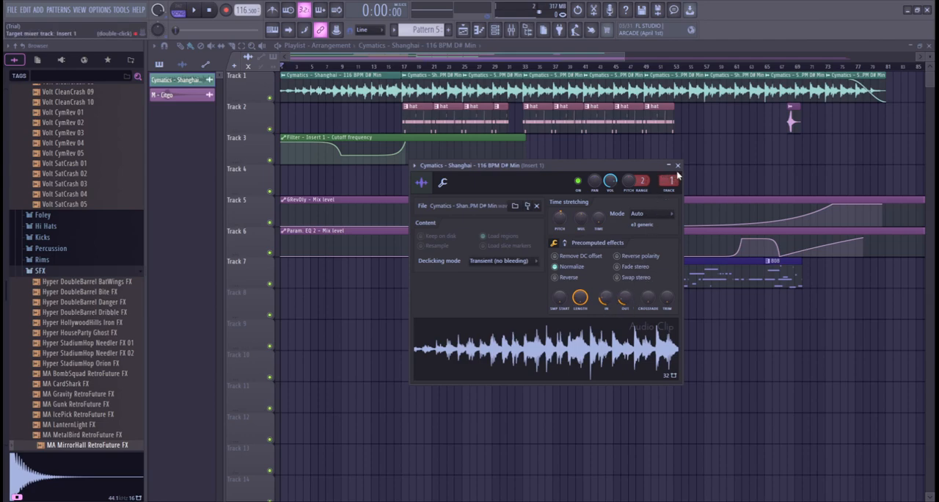
{"action": "left_click", "coordinate": [678, 166]}
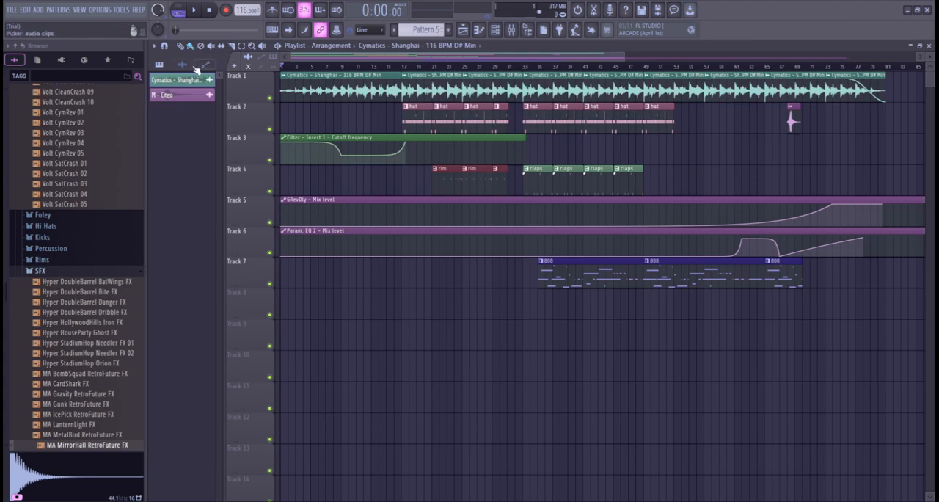
- Play the arrangement from the playlist transport
{"action": "left_click", "coordinate": [193, 9]}
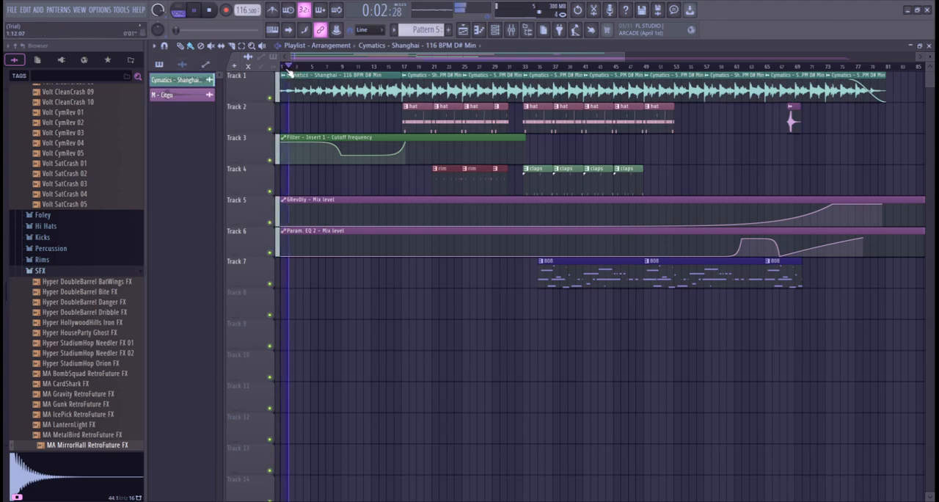
{"action": "left_click", "coordinate": [208, 10]}
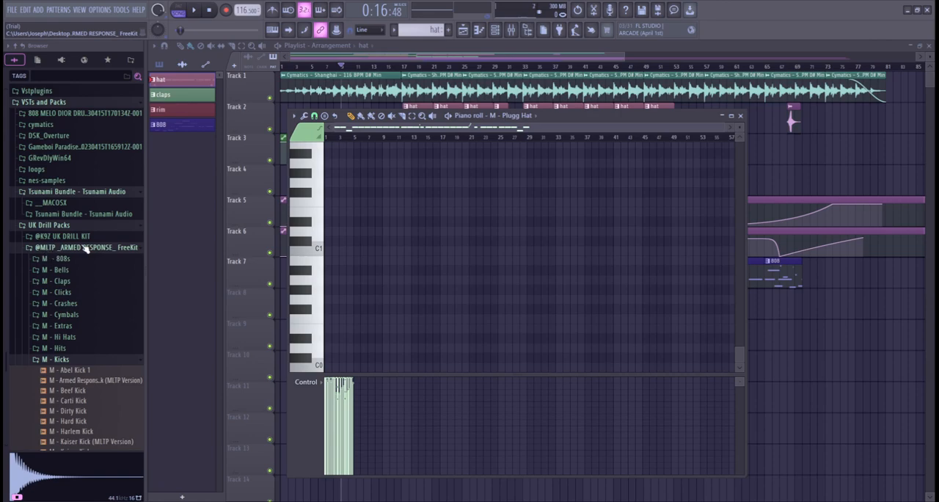
- Audition the hi-hat pattern's notes, stop playback and close the piano roll
{"action": "scroll", "scroll_direction": "down", "scroll_amount": 3}
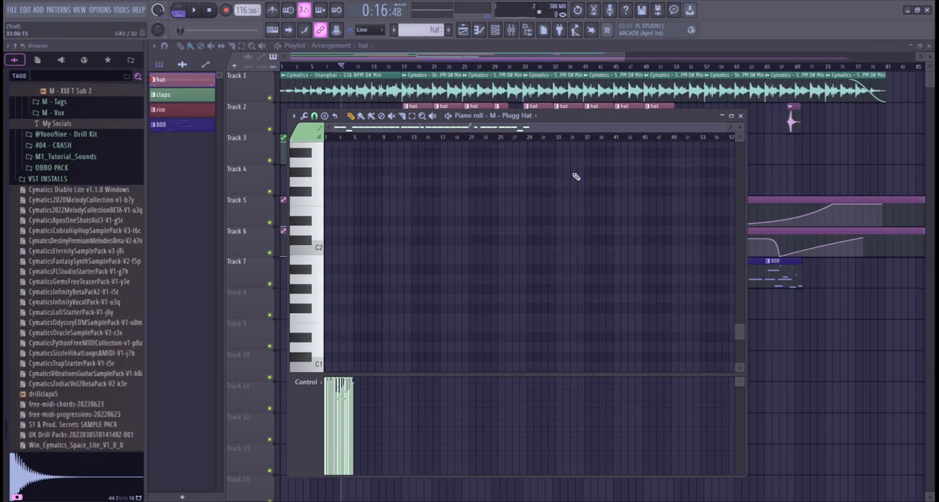
{"action": "left_click", "coordinate": [209, 8]}
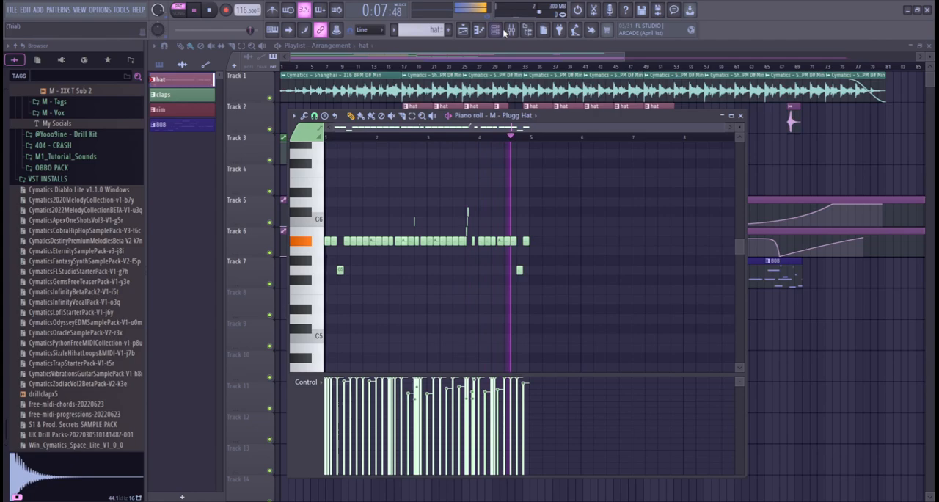
{"action": "left_click", "coordinate": [208, 9]}
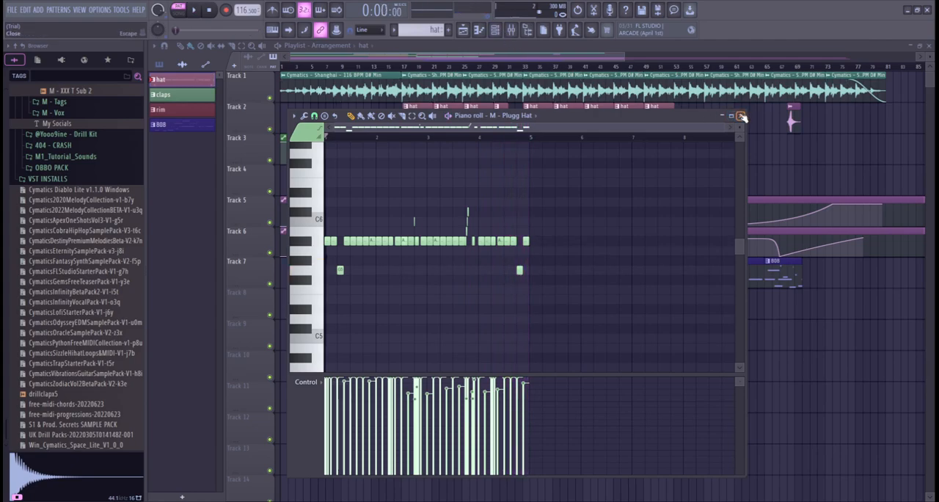
{"action": "left_click", "coordinate": [739, 116]}
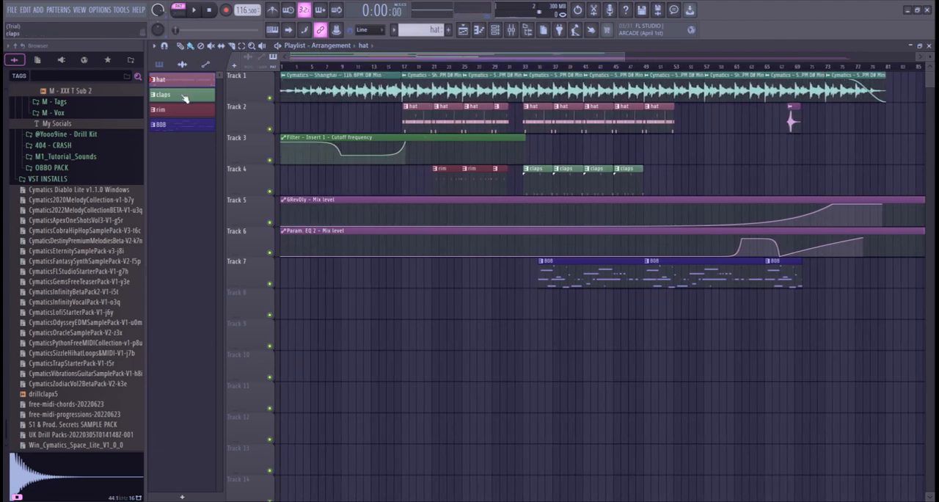
- Open the Clean Clap pattern's notes in the piano roll
{"action": "double_click", "coordinate": [161, 94]}
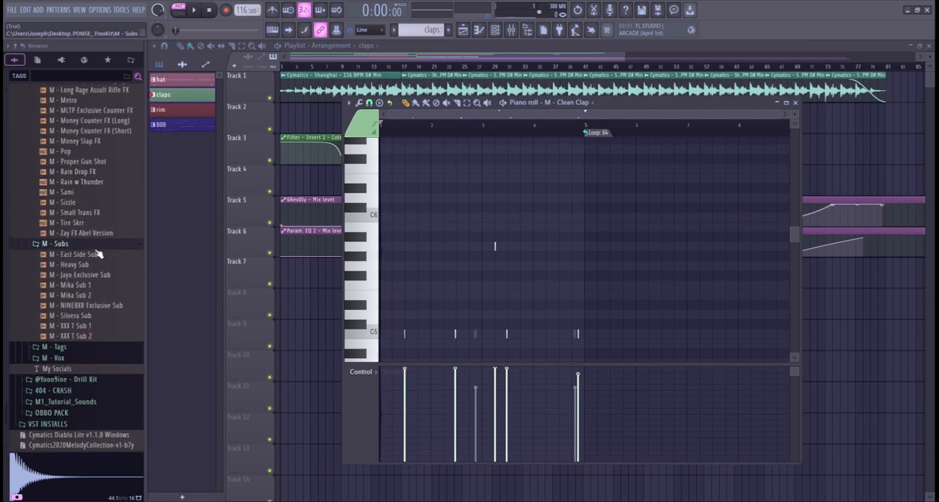
{"action": "left_click", "coordinate": [53, 391]}
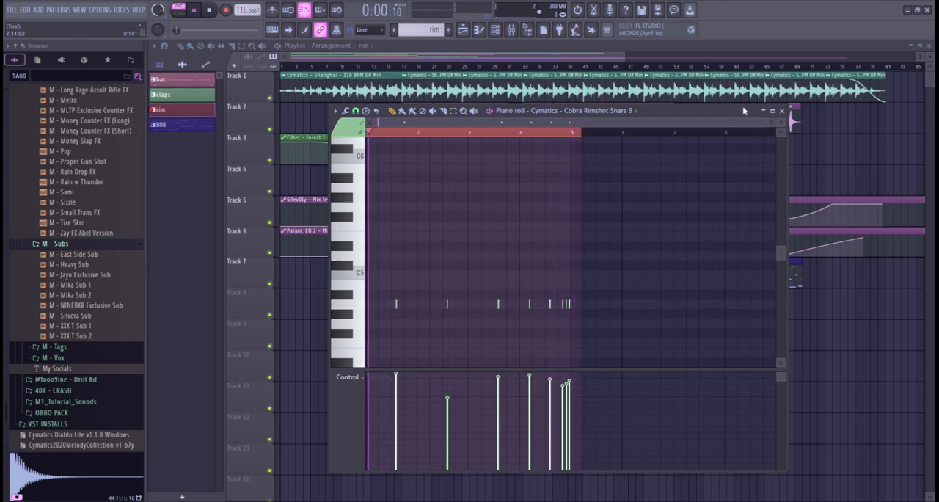
- Bring up the rim pattern's Cobra Rimshot Snare 9 notes in the piano roll
{"action": "left_click", "coordinate": [781, 112]}
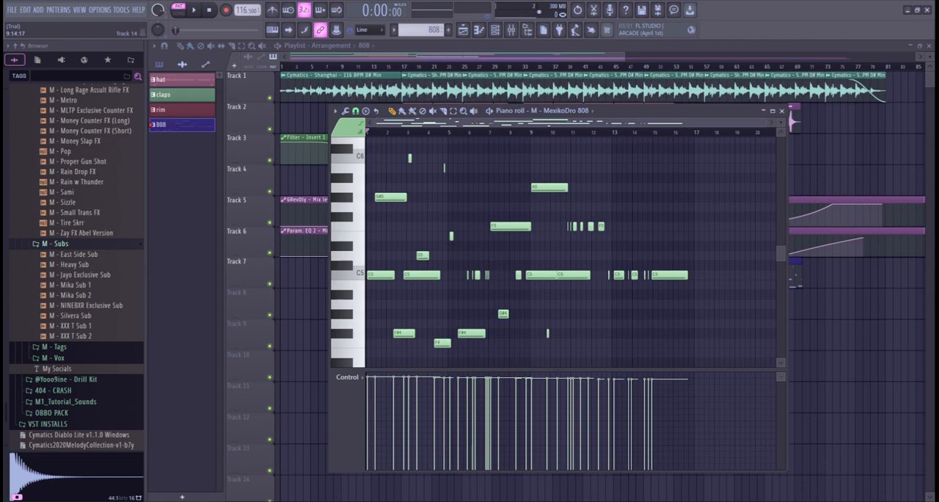
- Listen to the 808 bassline pattern, stop it and close its piano roll
{"action": "scroll", "scroll_direction": "down", "scroll_amount": 3}
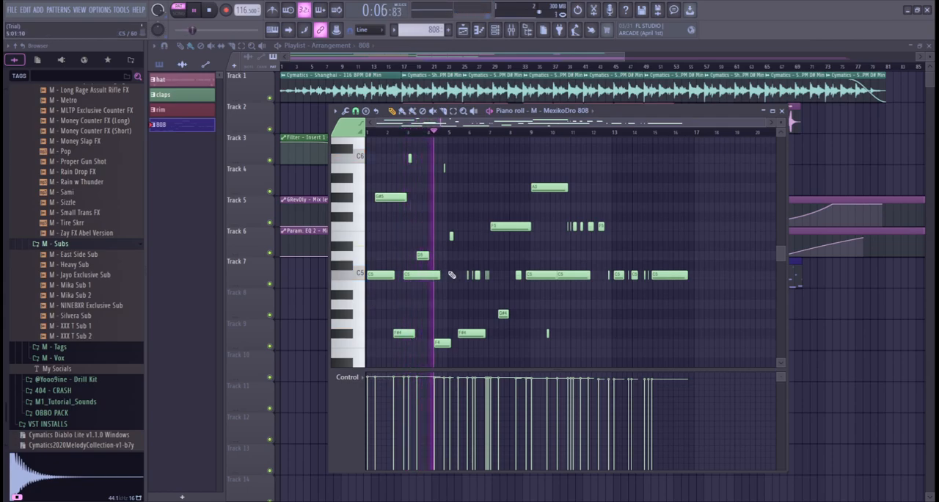
{"action": "left_click", "coordinate": [209, 9]}
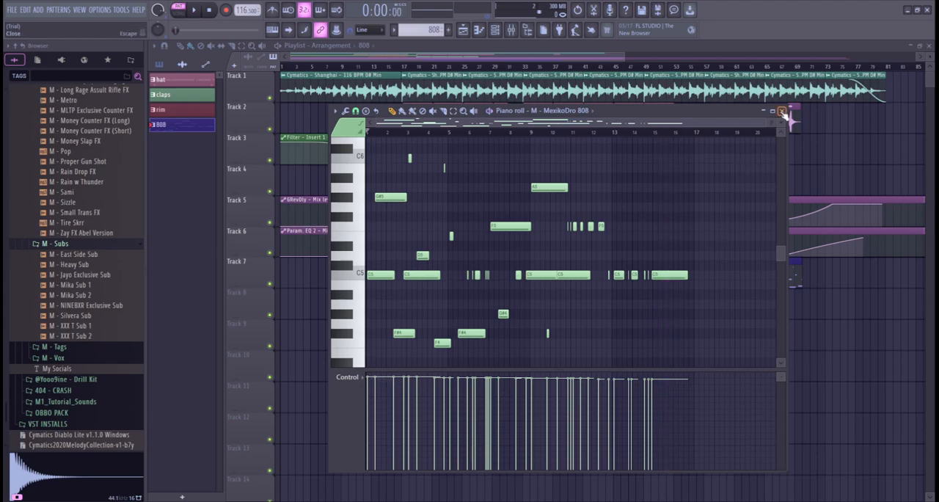
{"action": "left_click", "coordinate": [783, 111]}
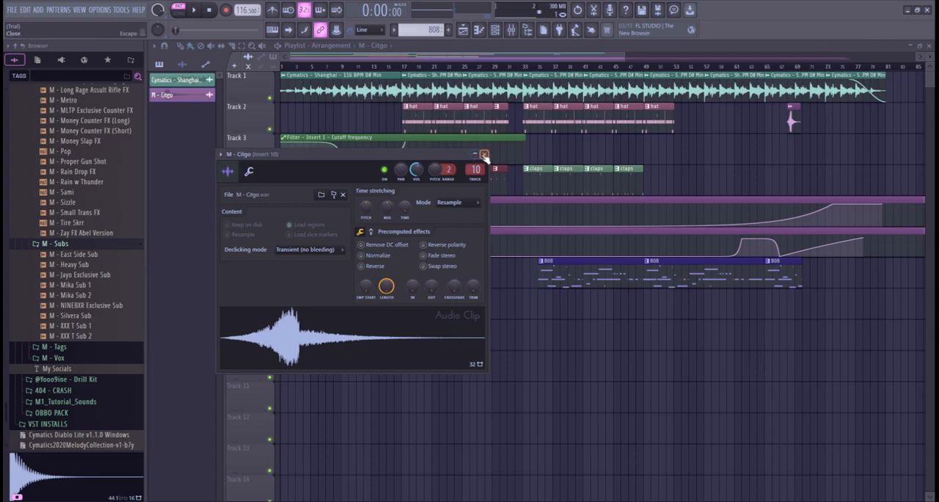
- Close the M - Citgo clip settings and play the full arrangement in Song mode
{"action": "left_click", "coordinate": [484, 154]}
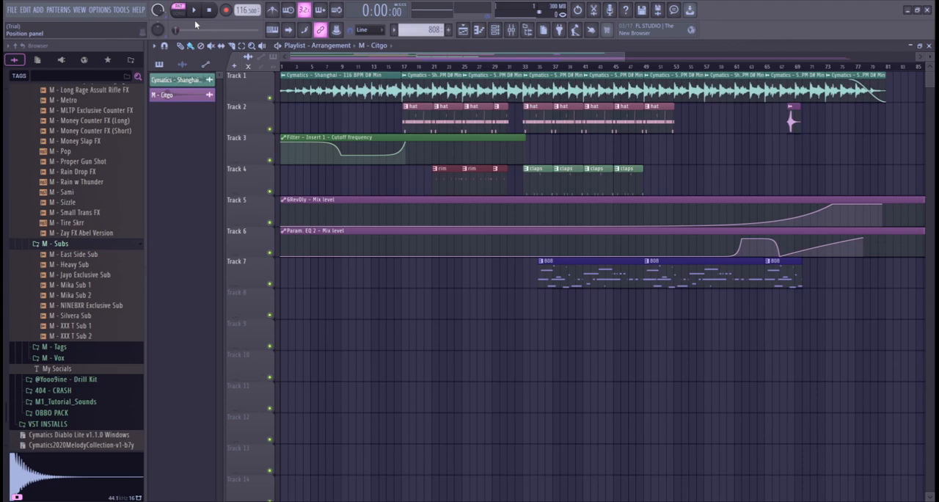
{"action": "left_click", "coordinate": [176, 9]}
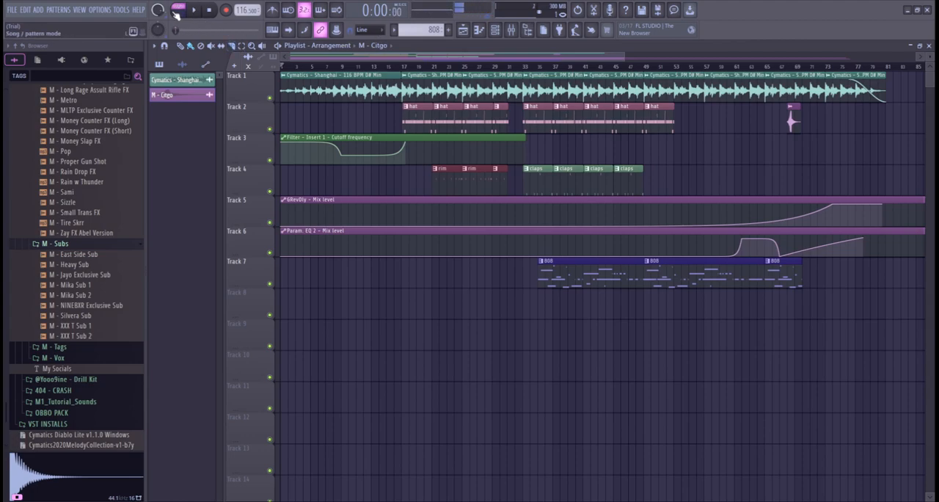
{"action": "left_click", "coordinate": [193, 9]}
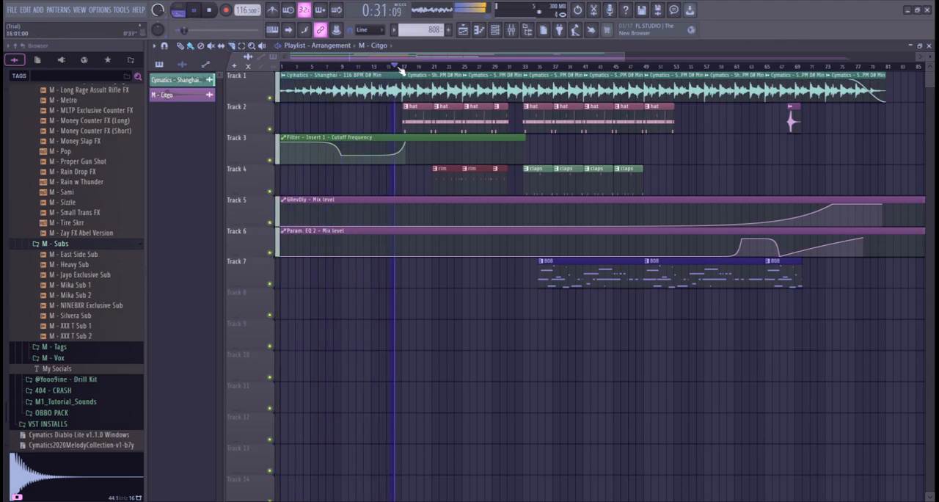